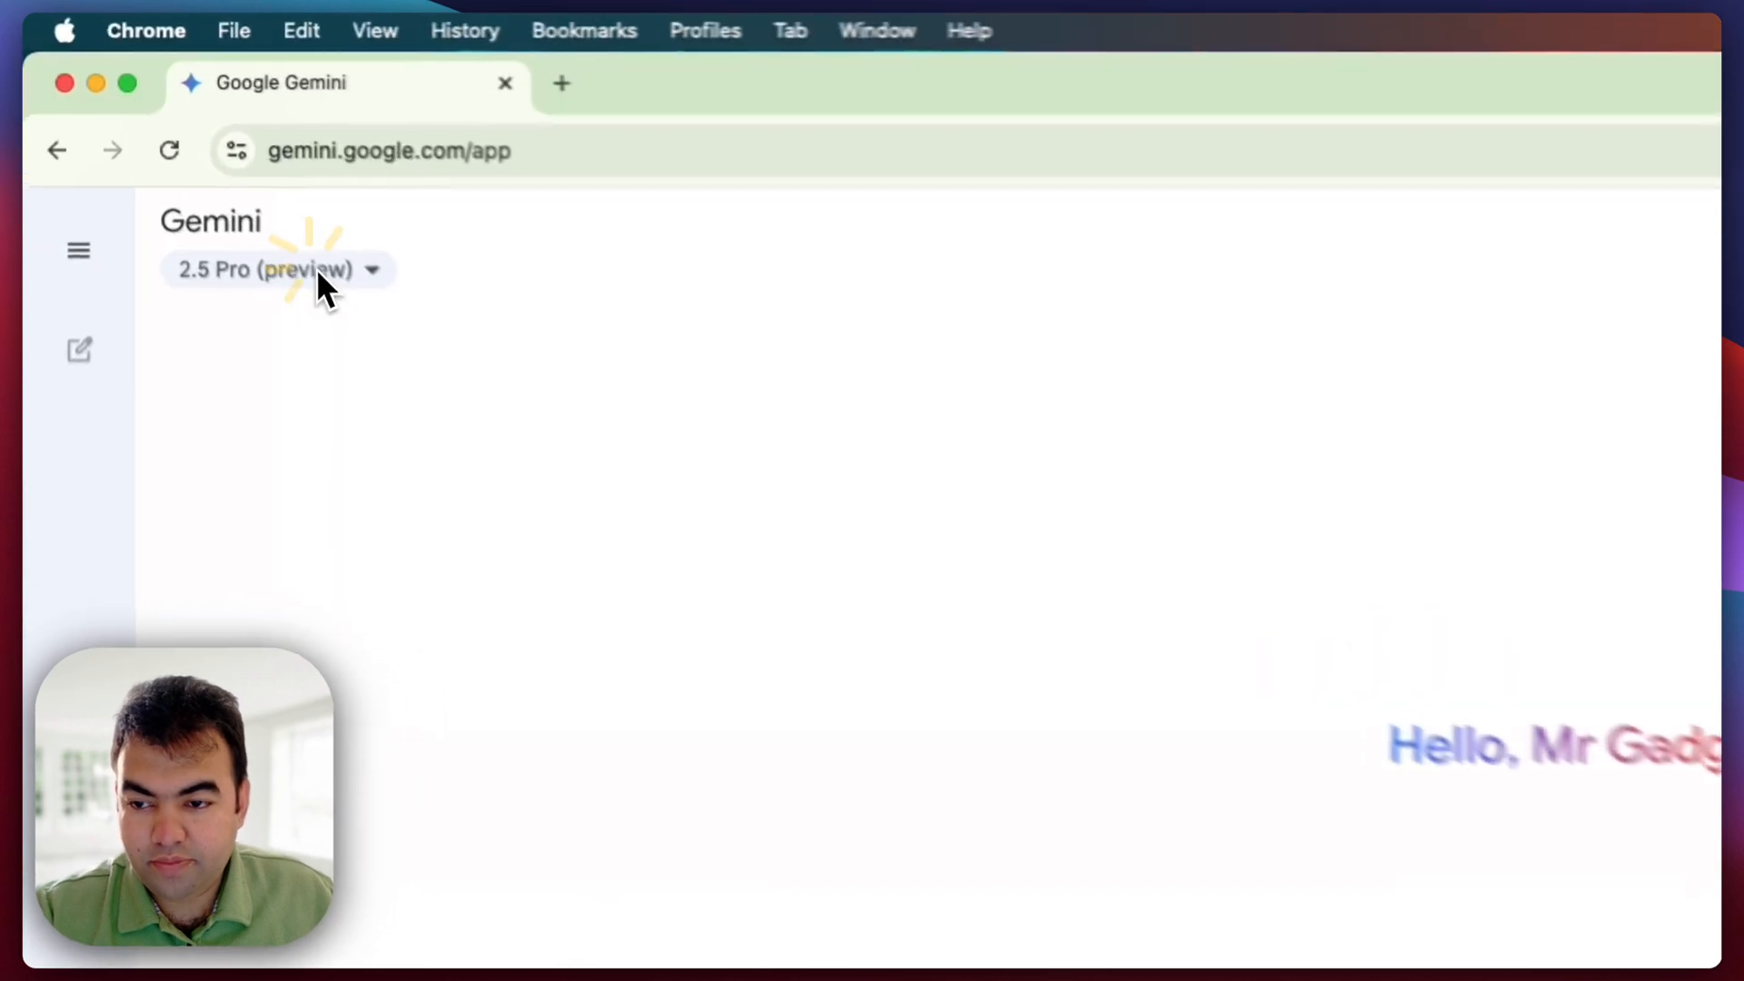
# Pick Video generation from the model list and paste the Zibon–Ripon village prompt with Bangla dialogue.
pyautogui.click(266, 269)
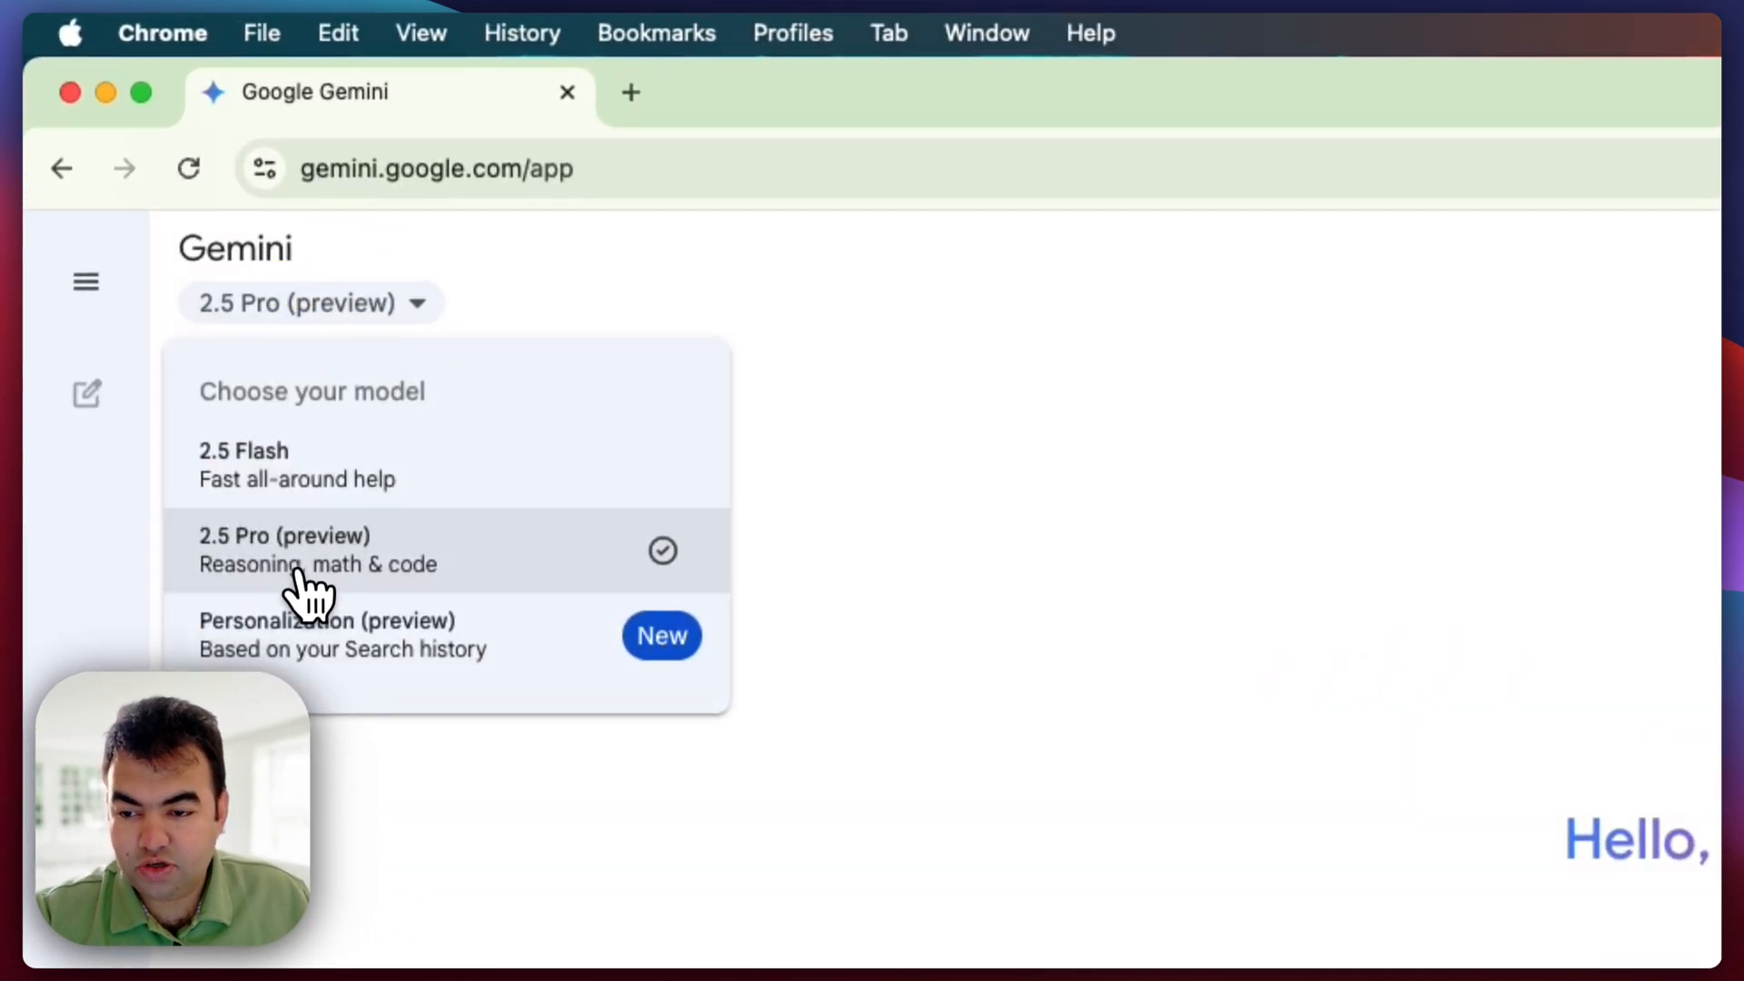
pyautogui.moveTo(331, 578)
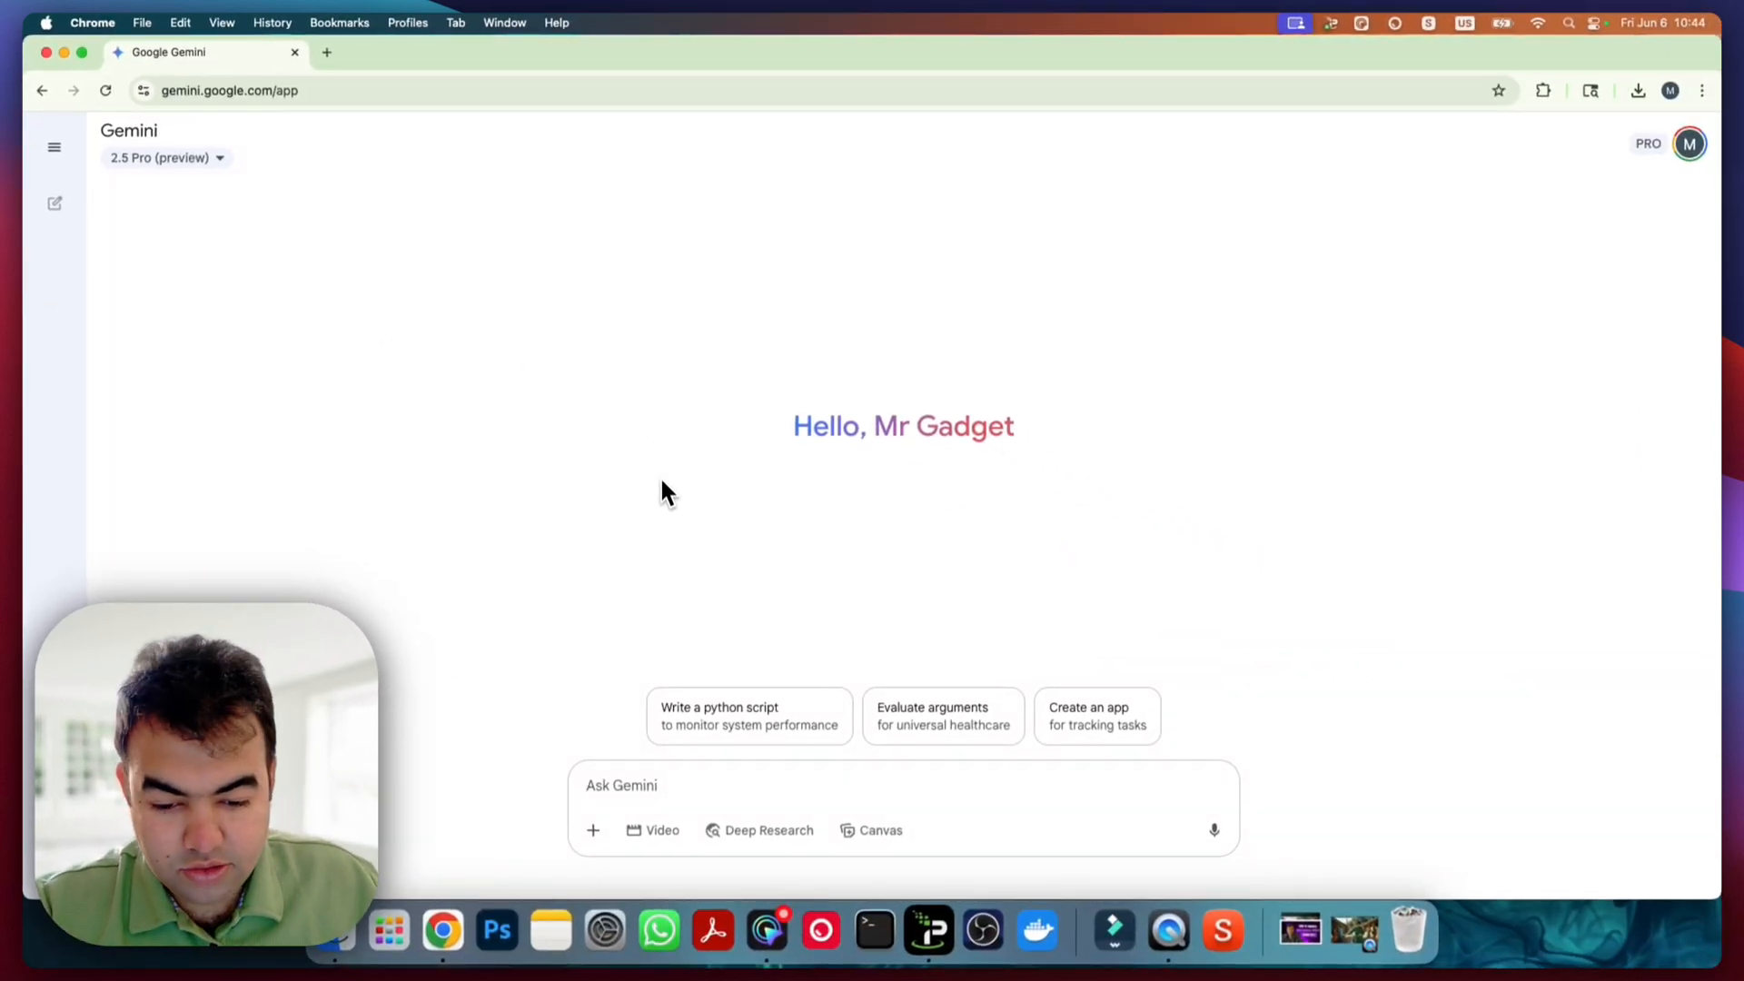
pyautogui.click(661, 830)
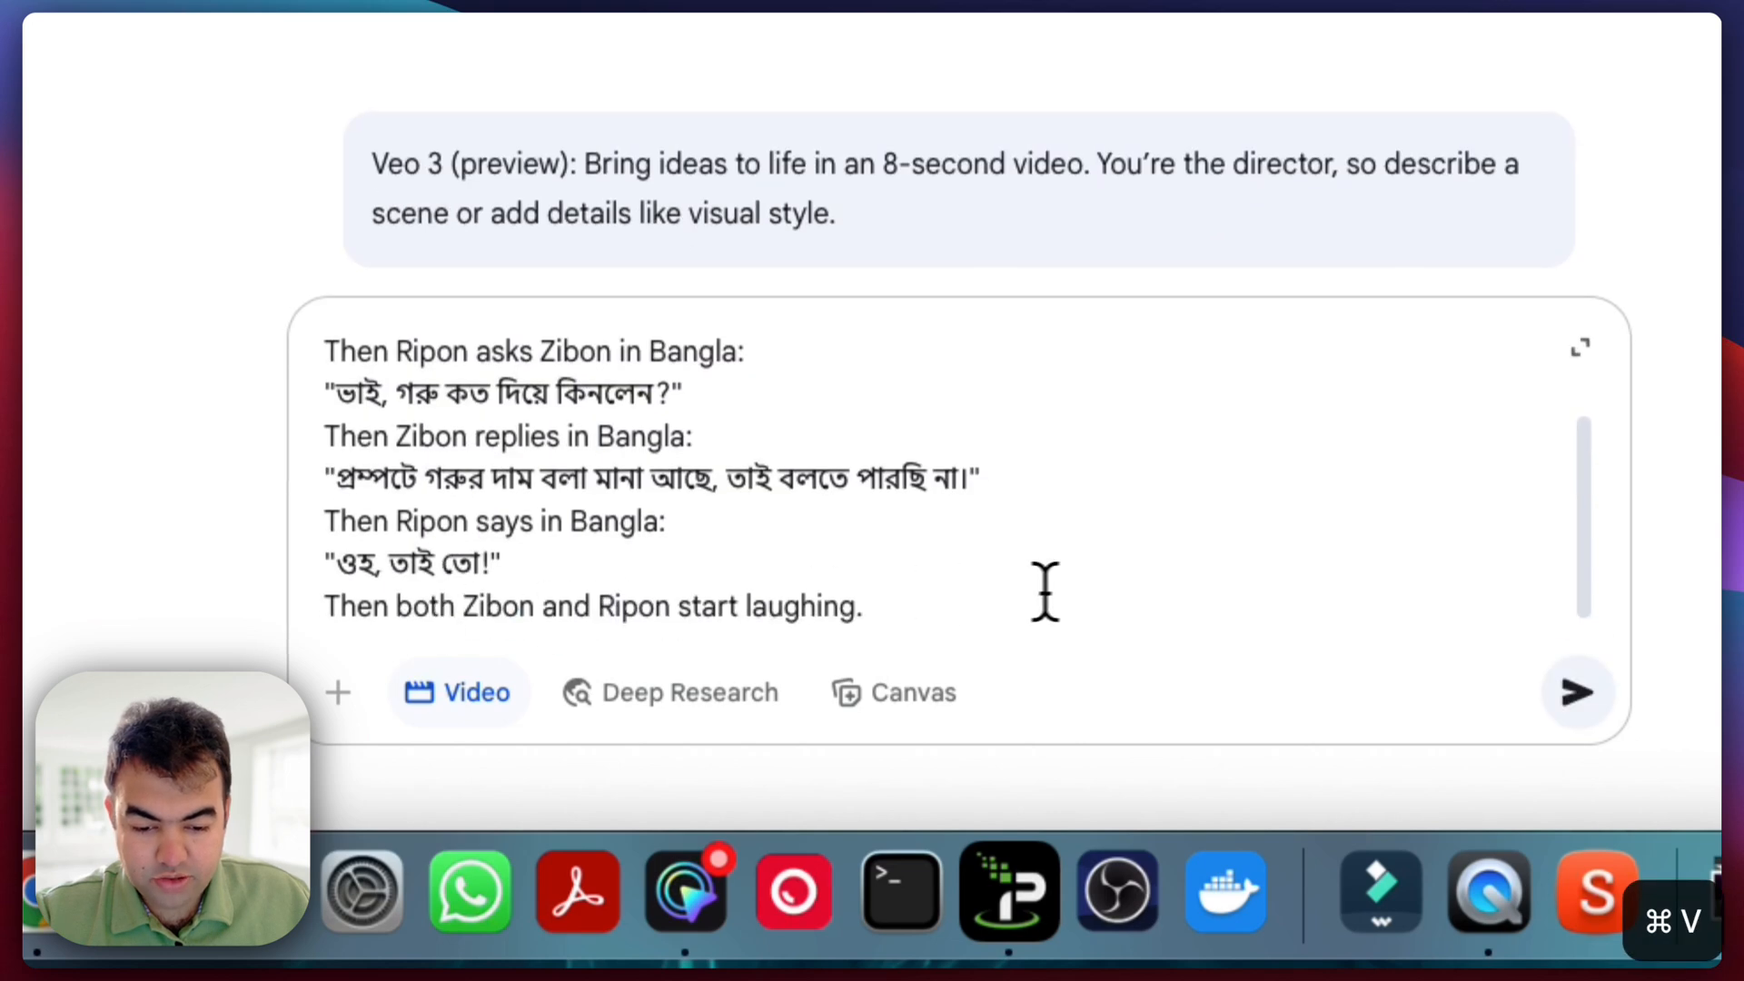
pyautogui.click(1575, 693)
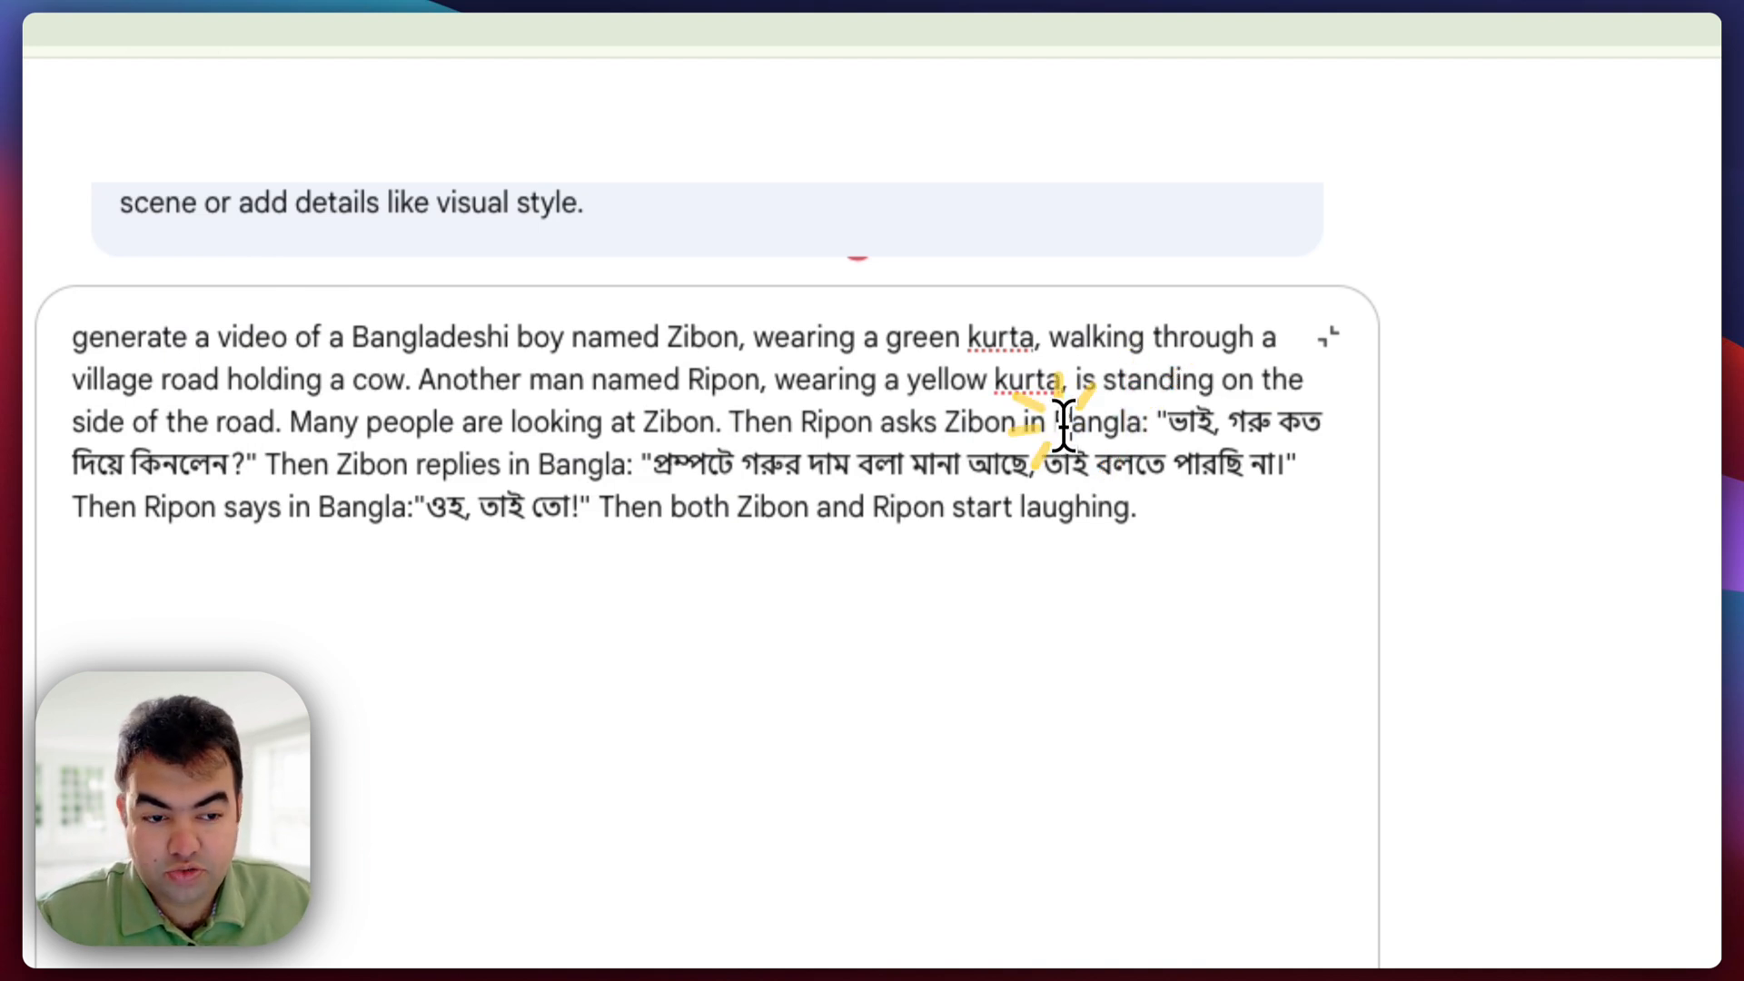
pyautogui.doubleClick(1096, 421)
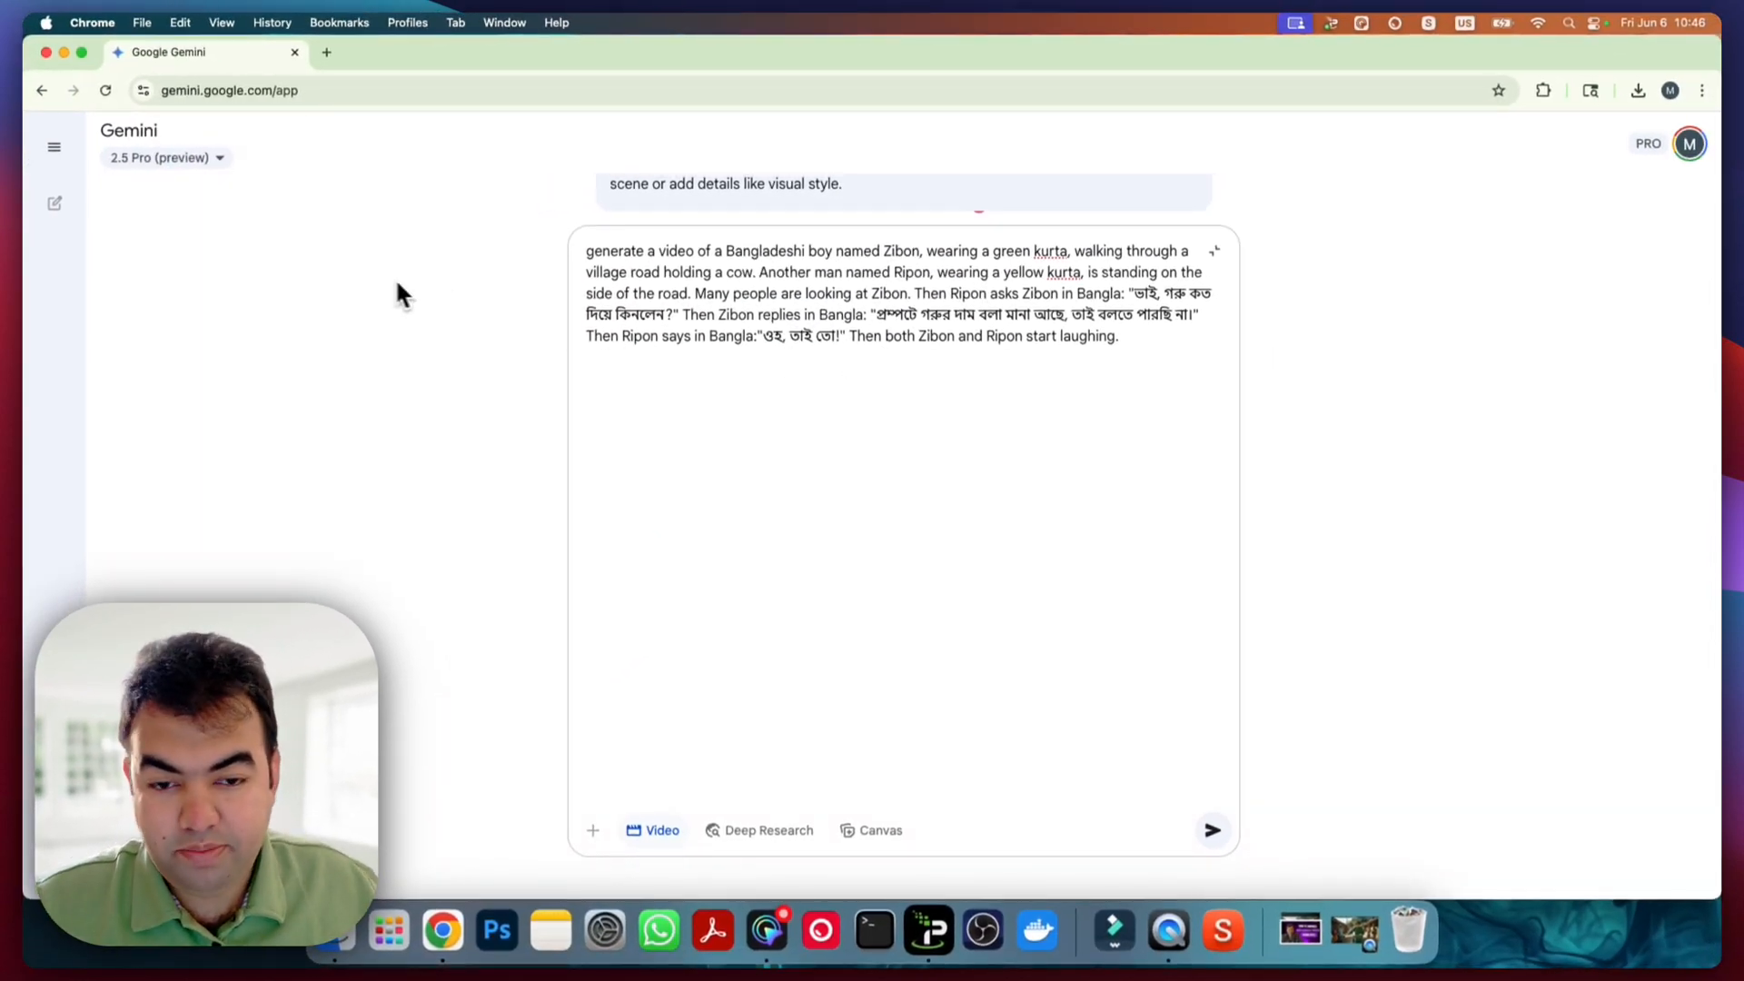
# Reopen the recent chat with the finished village video and edit its prompt to label each kurta color.
pyautogui.click(53, 145)
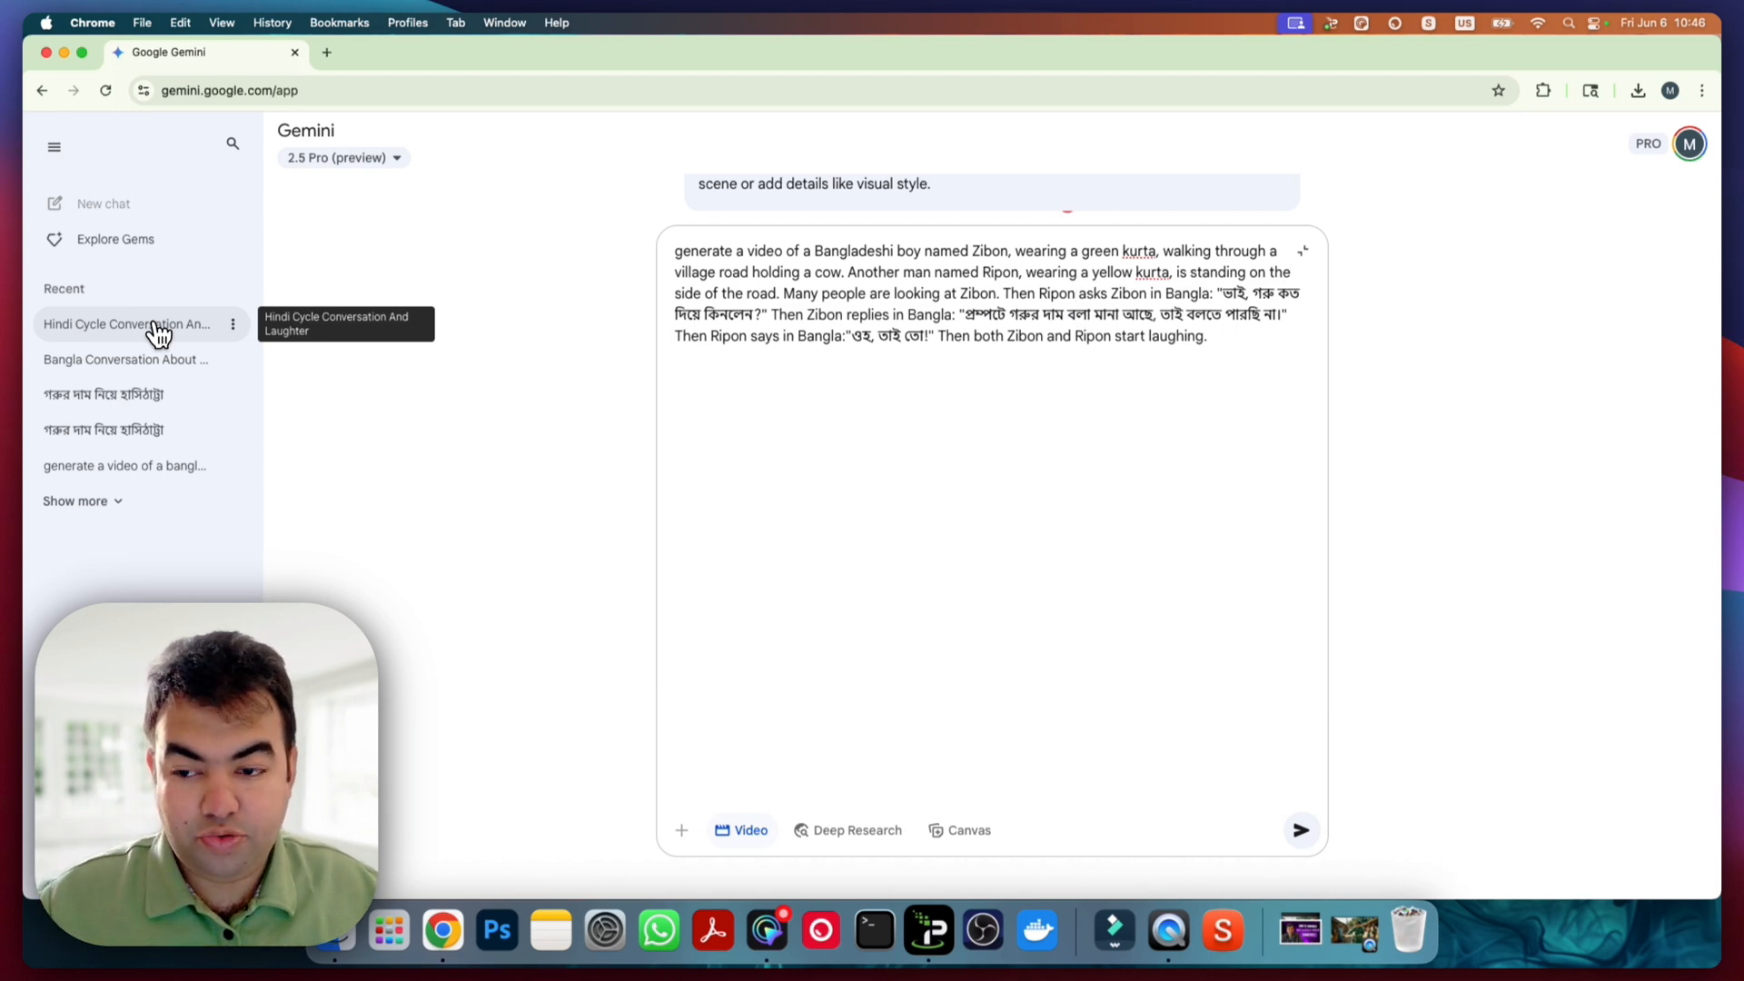
pyautogui.click(125, 360)
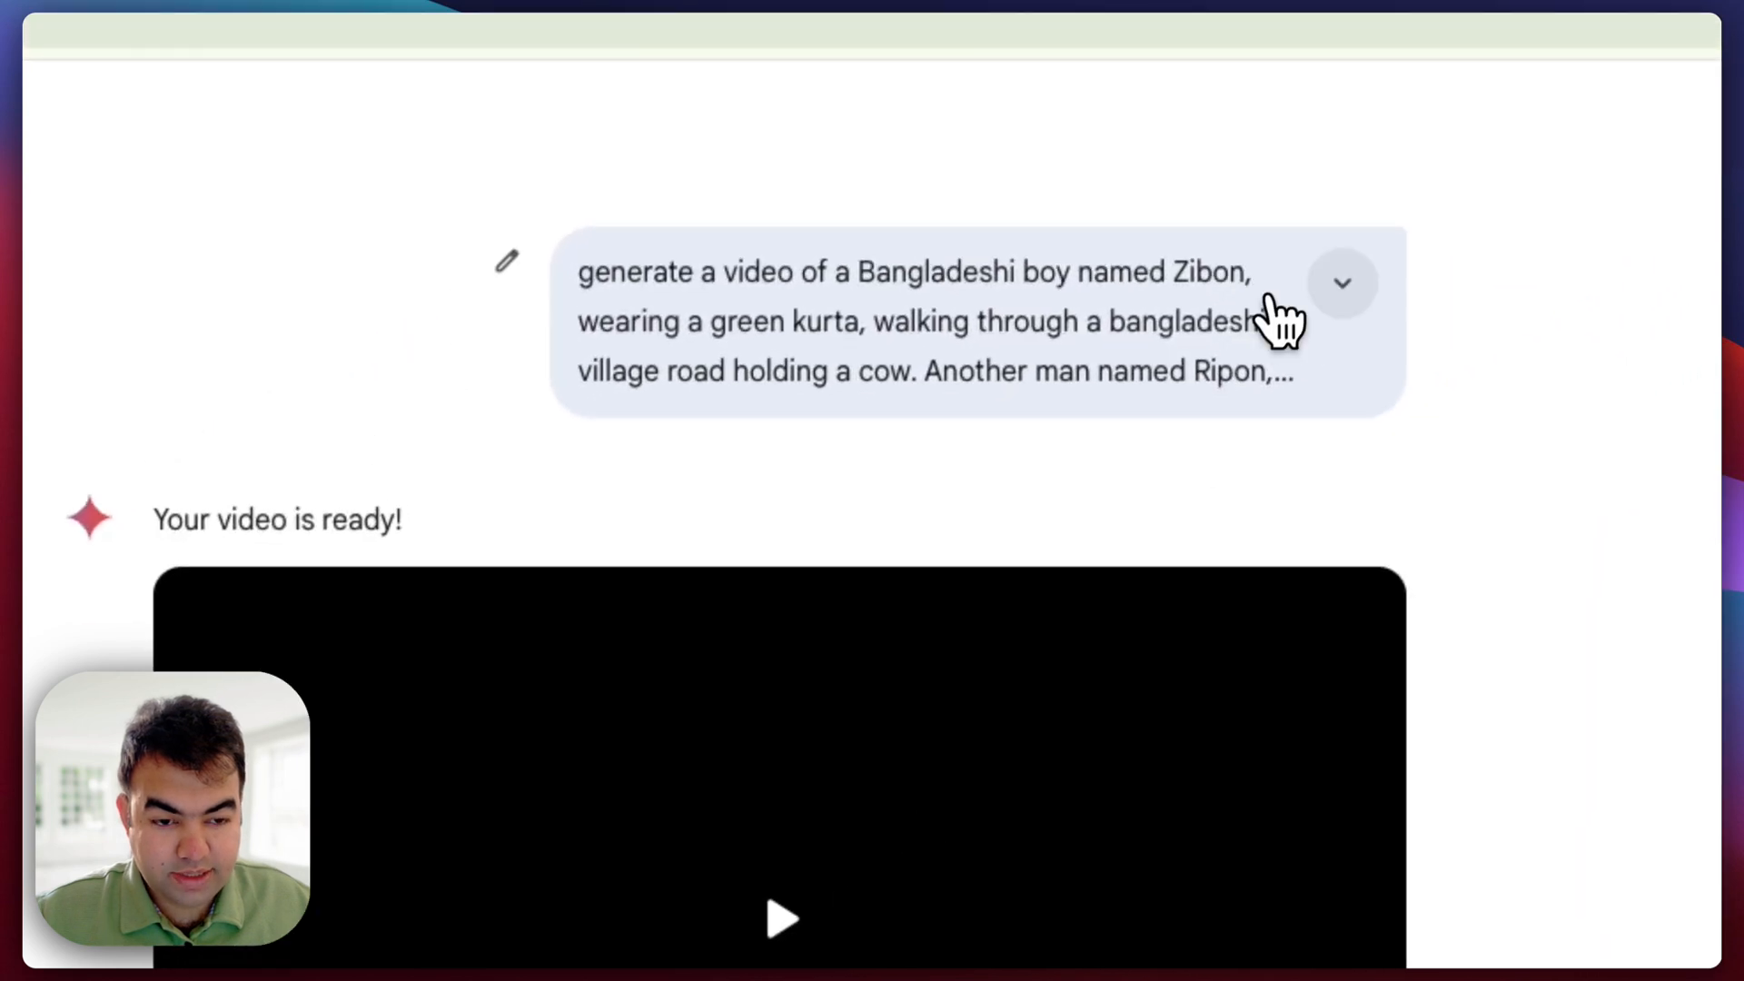
pyautogui.click(1341, 284)
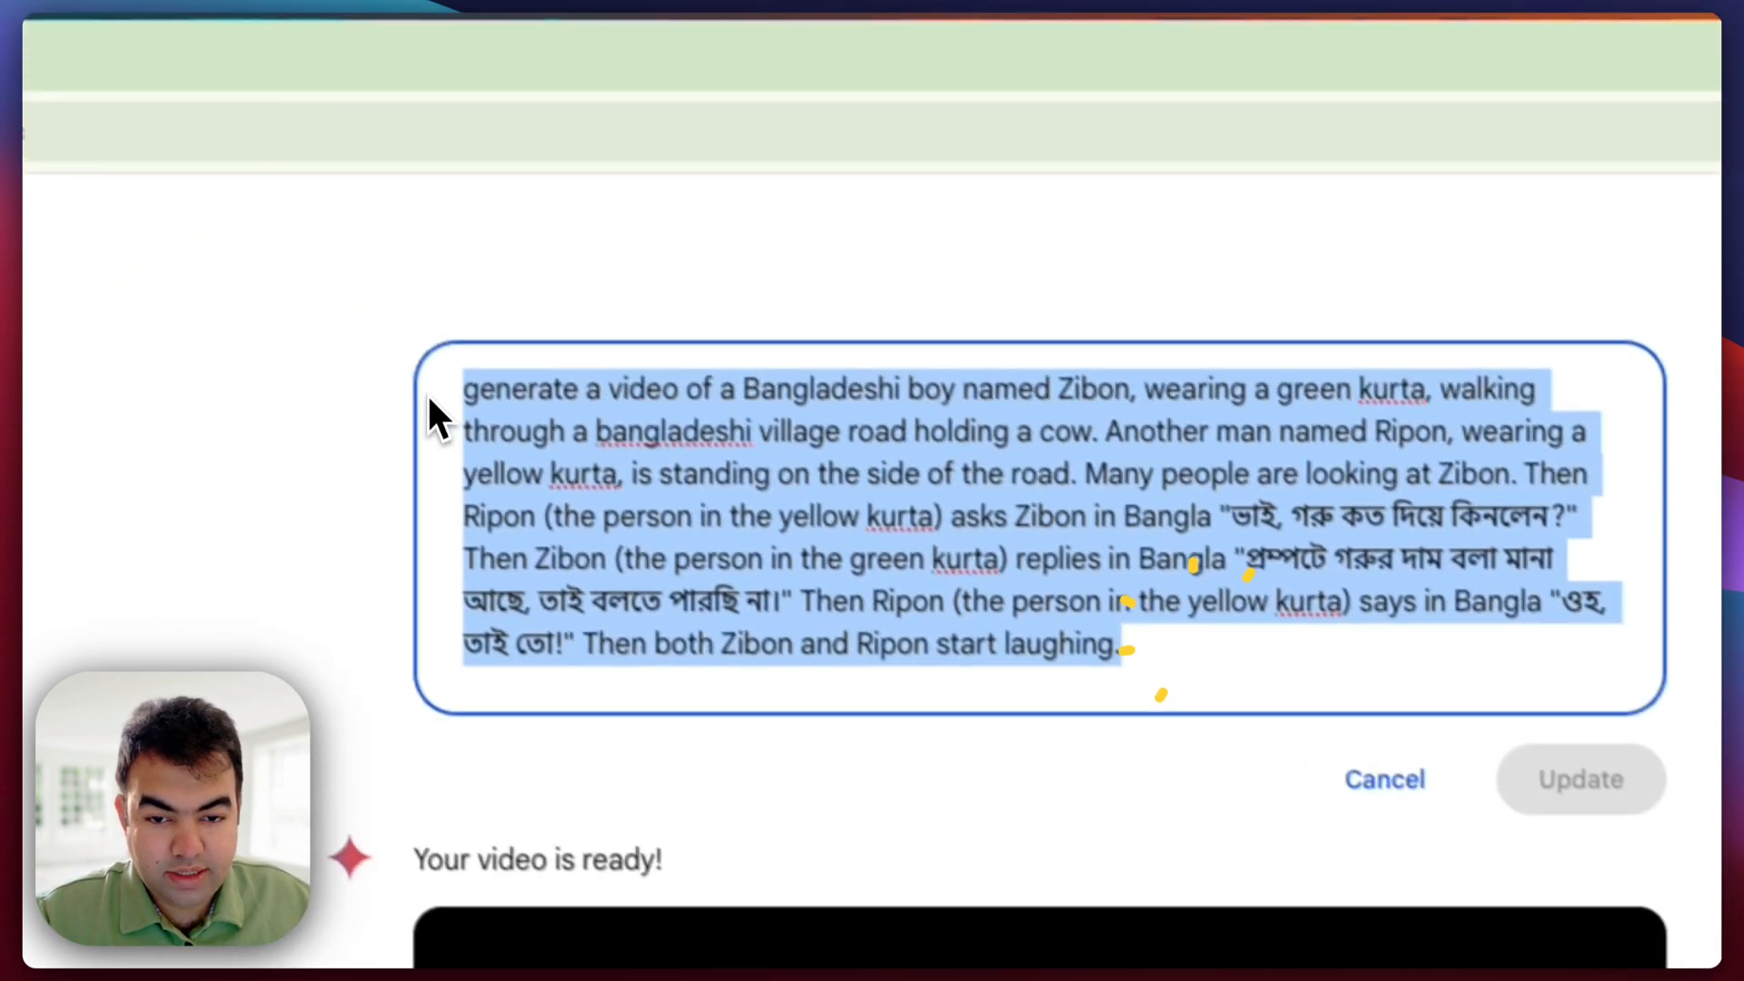
pyautogui.click(1211, 556)
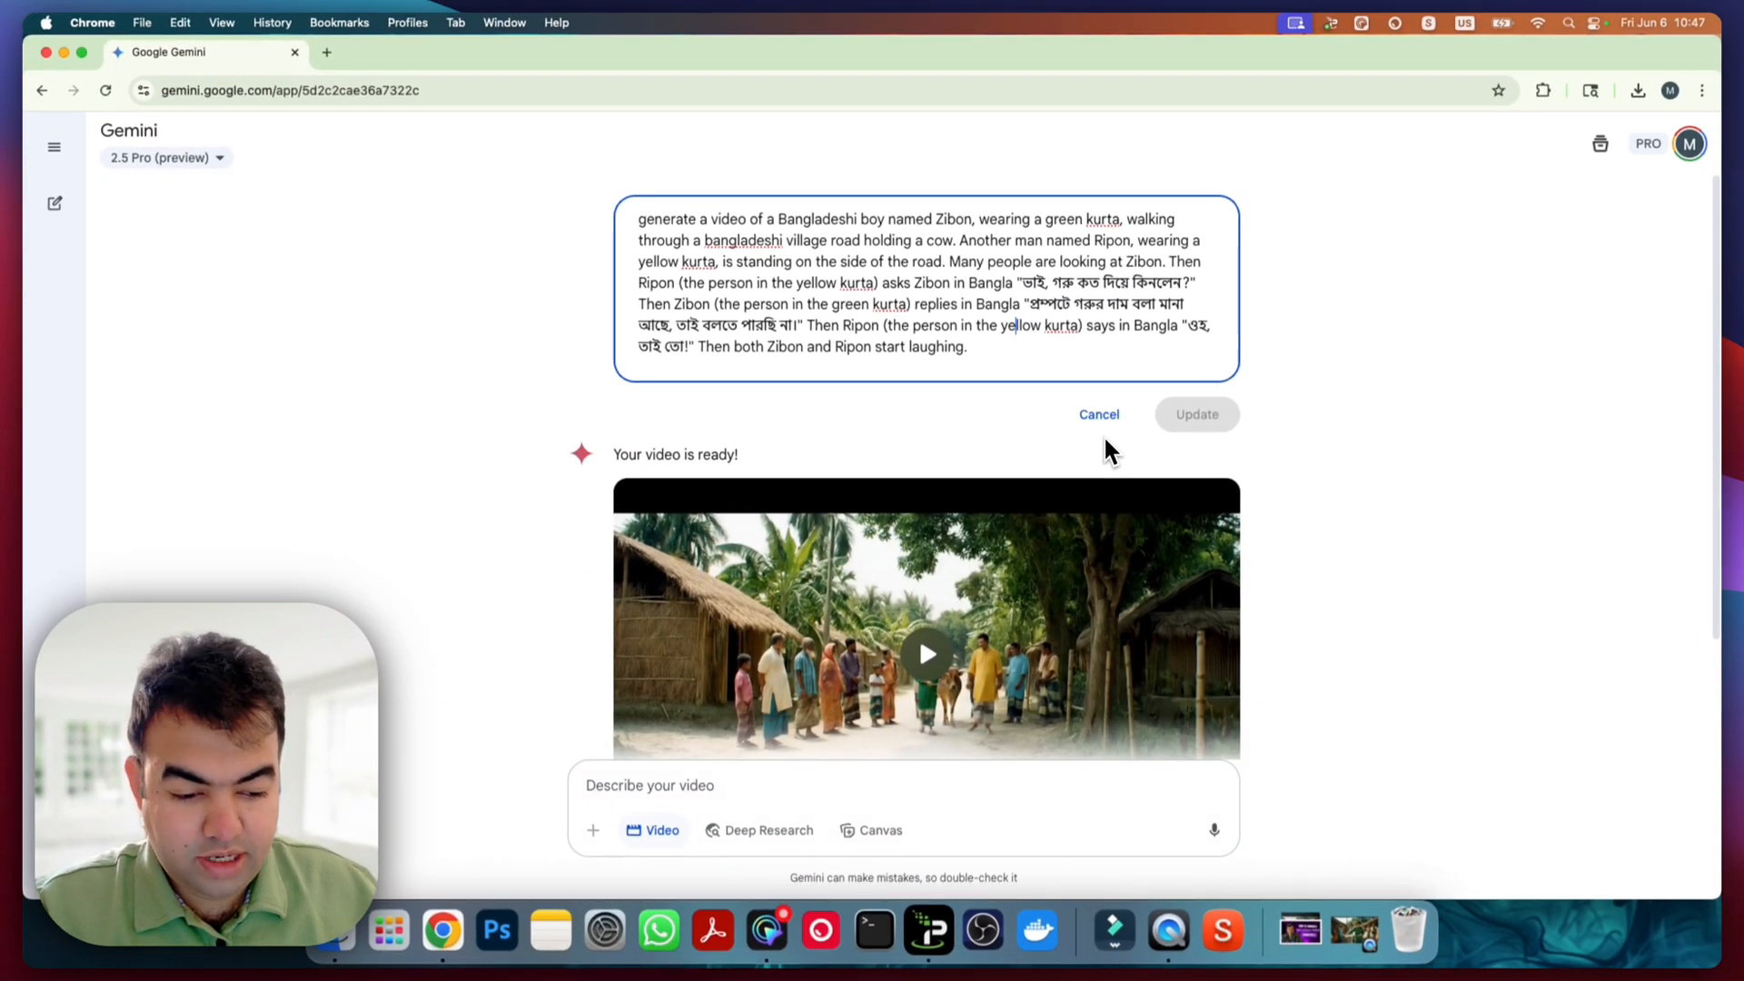
pyautogui.scroll(-3)
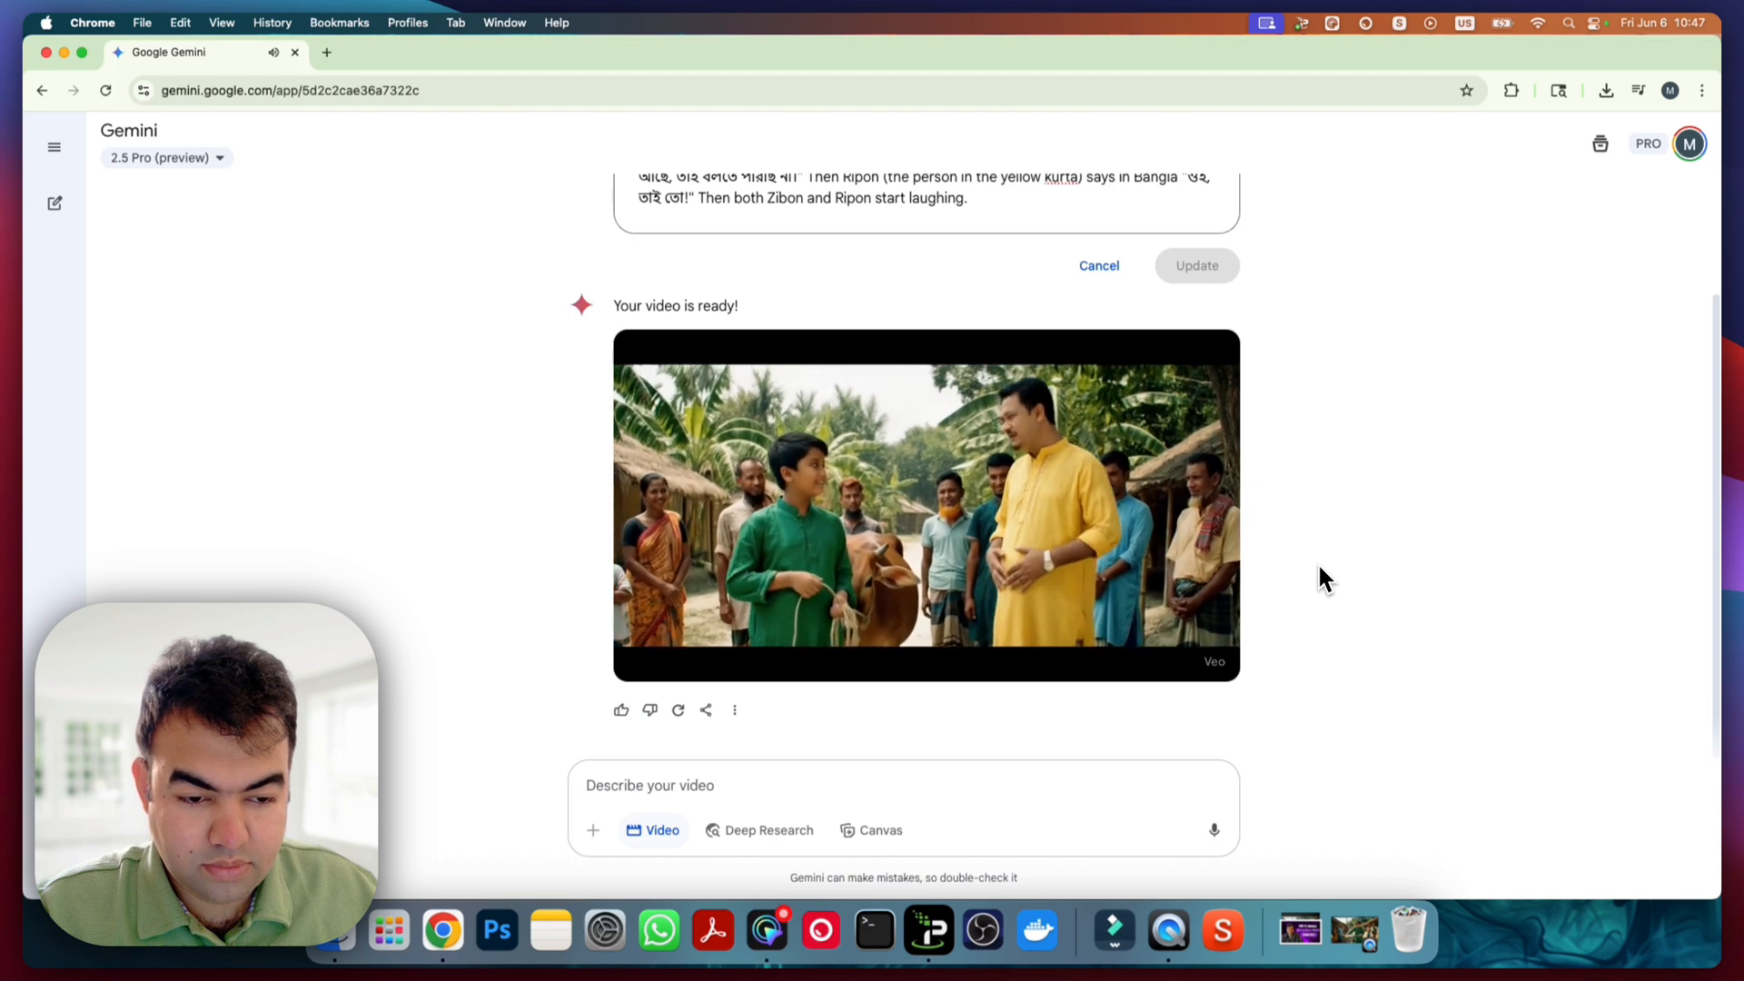
pyautogui.click(924, 505)
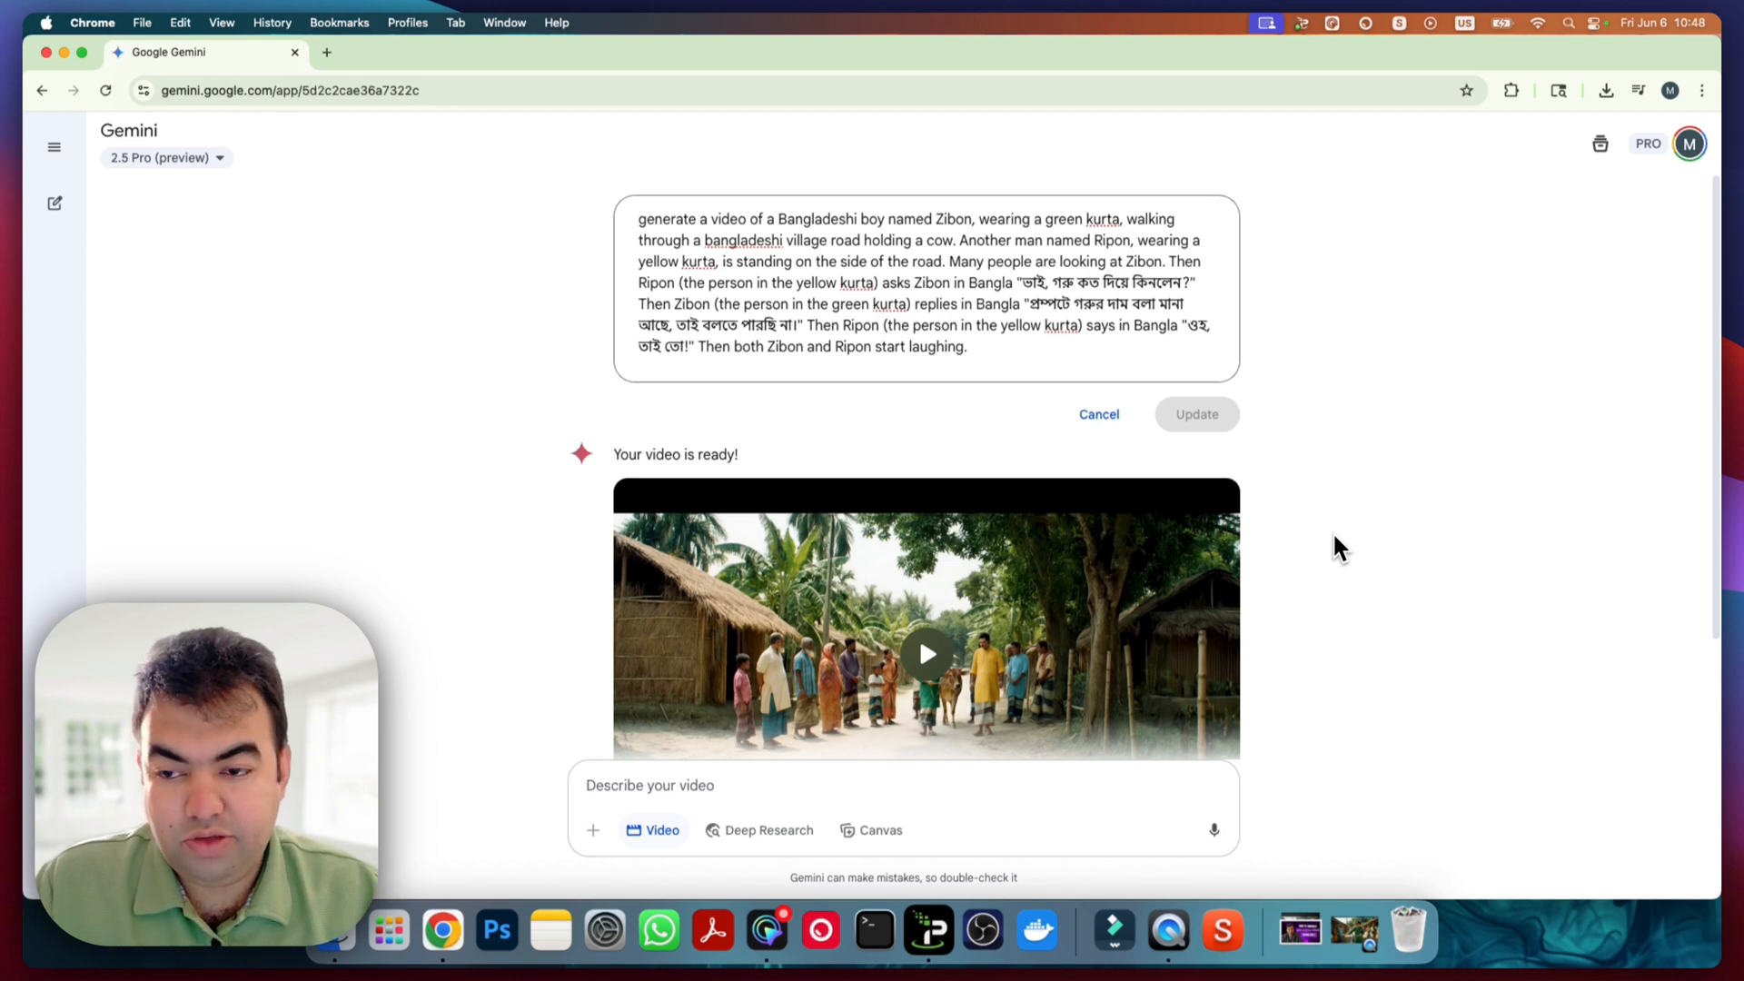
pyautogui.moveTo(1312, 706)
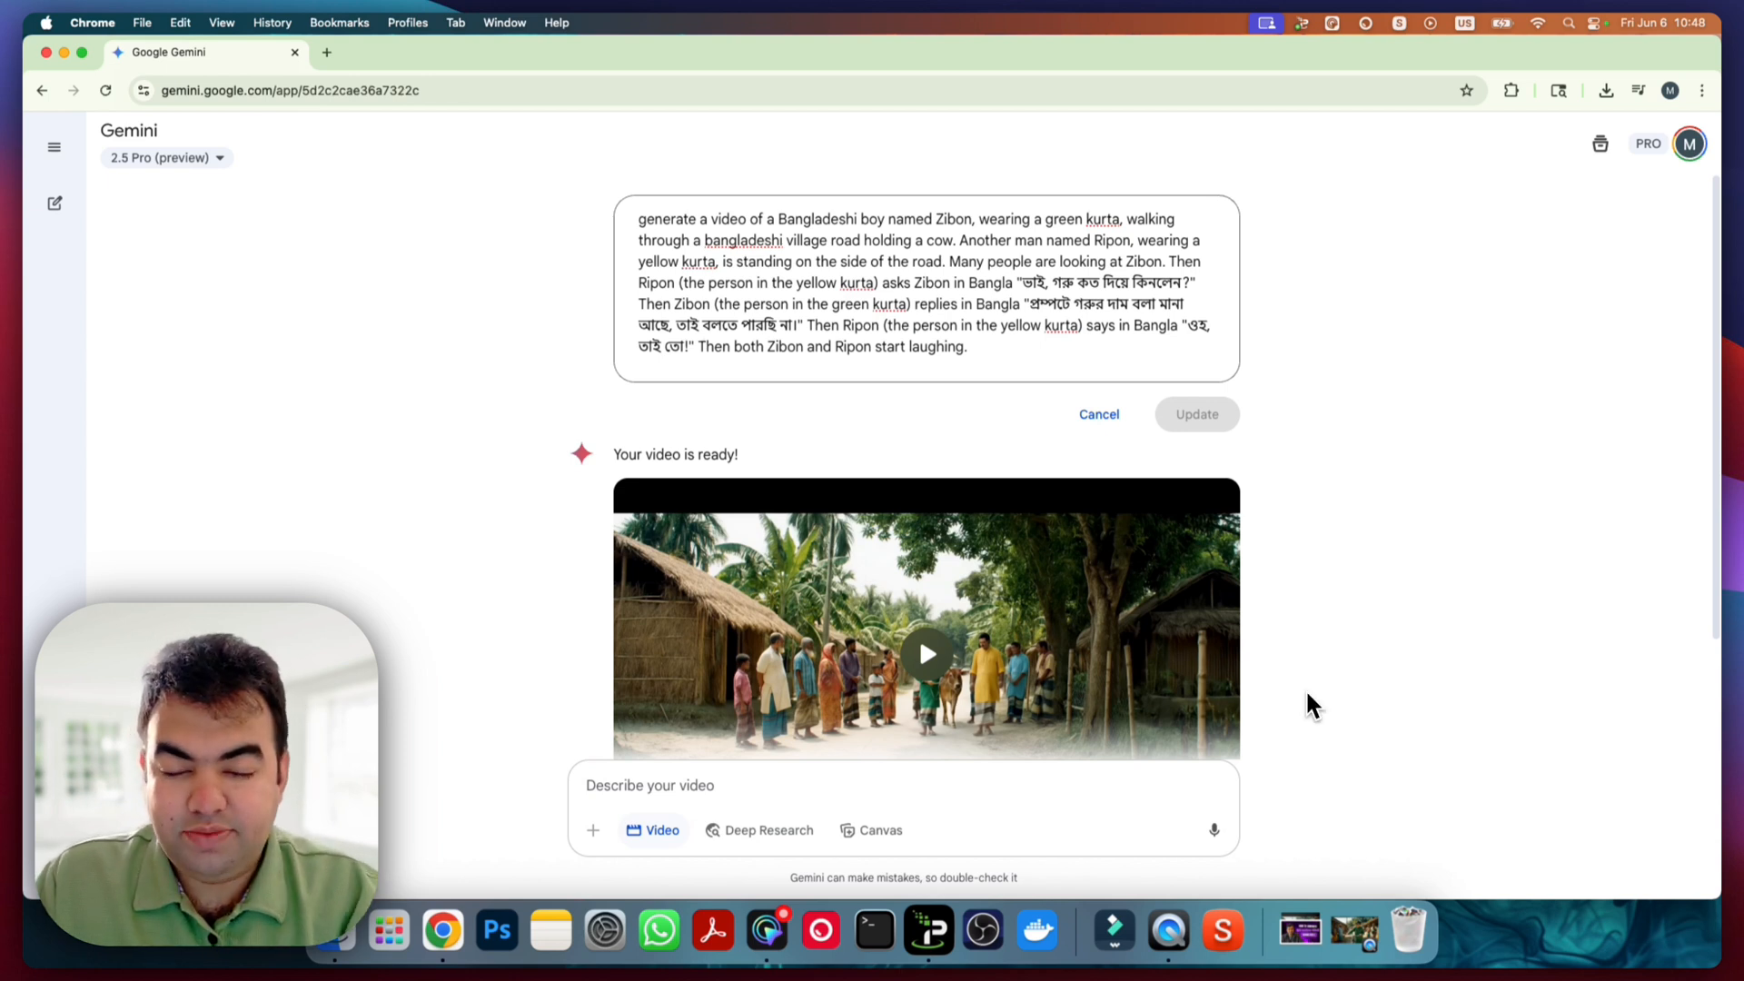